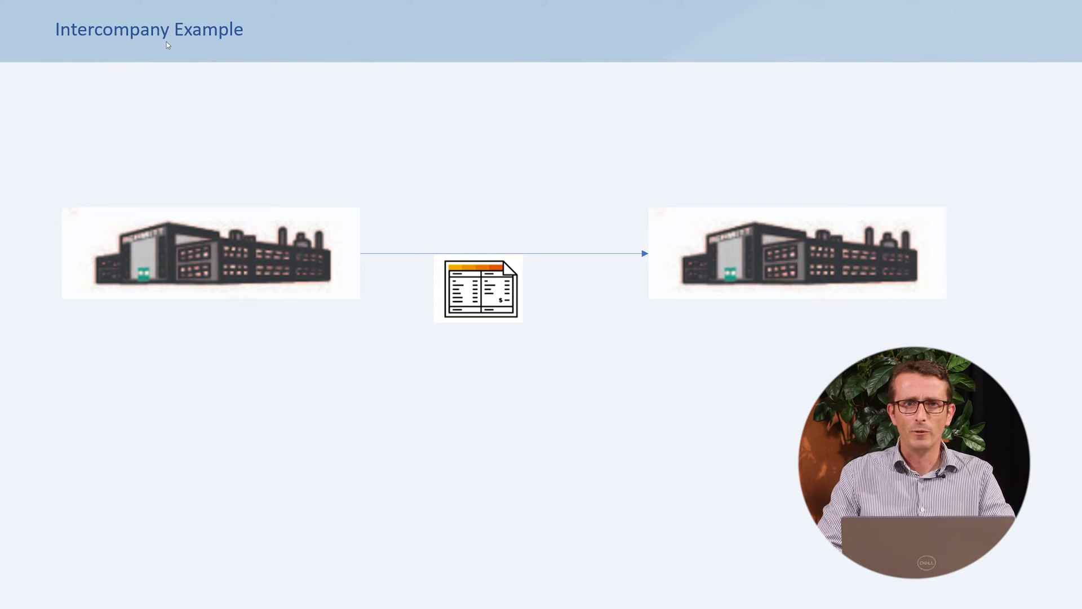
pyautogui.moveTo(152, 336)
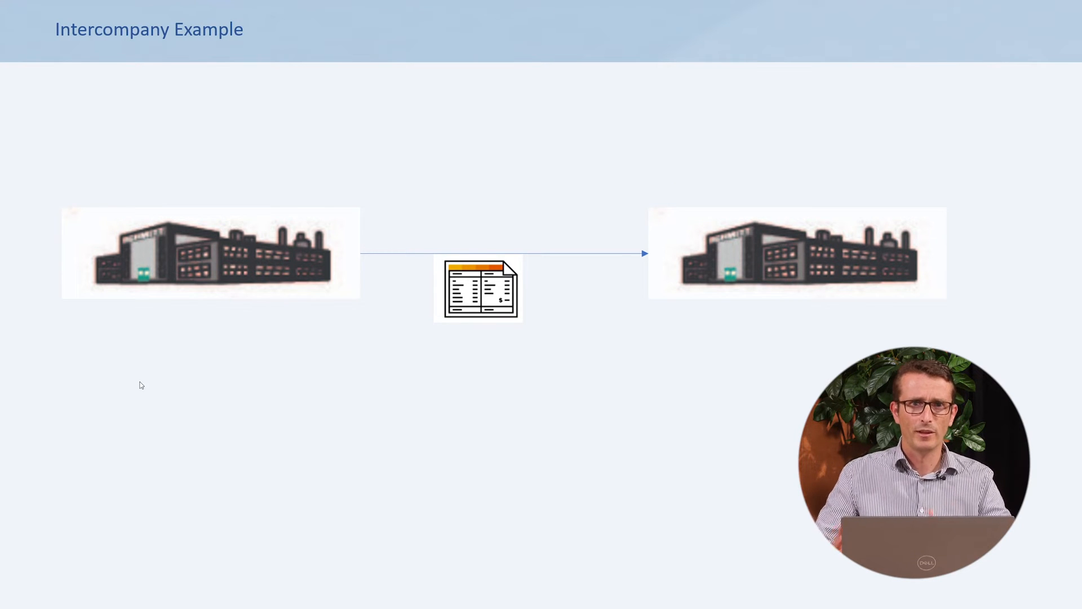
pyautogui.moveTo(175, 405)
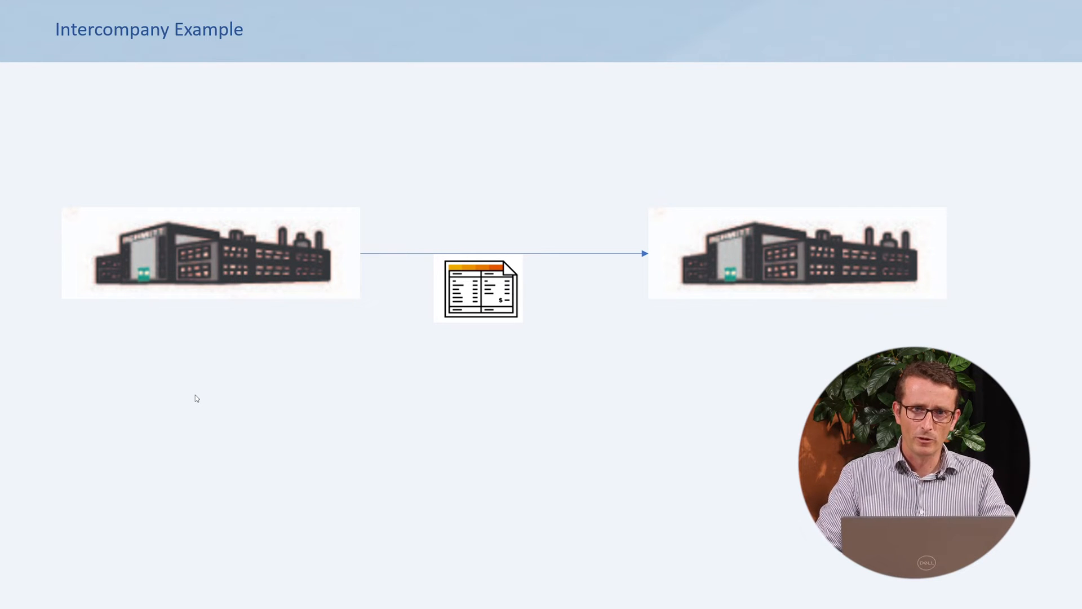
pyautogui.moveTo(274, 395)
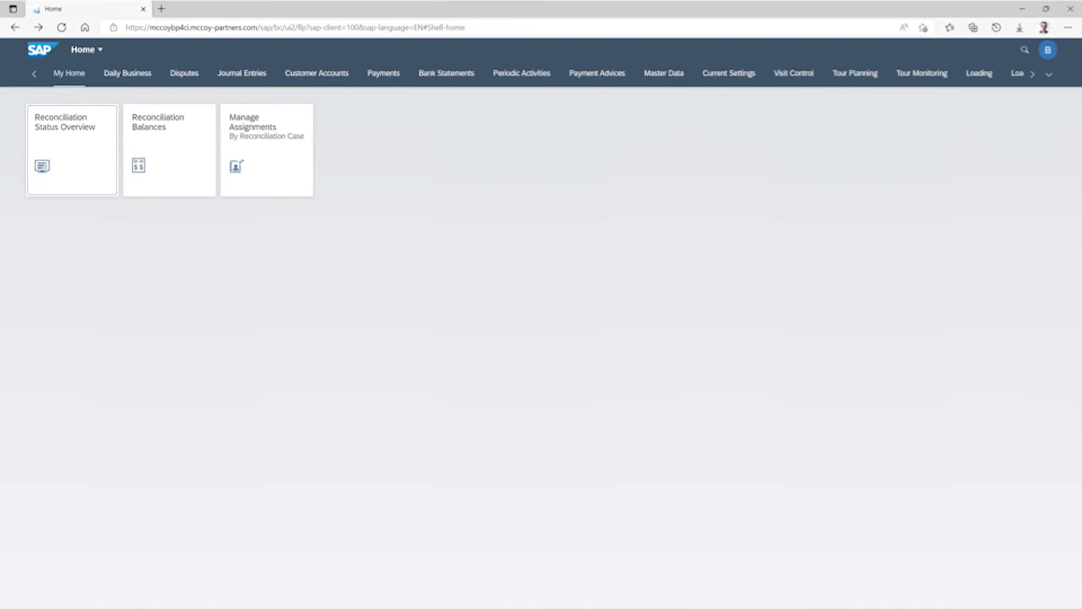
# Step: Show Reconciliation Balances for company 3710, case Z001, period 009.2022
pyautogui.click(71, 150)
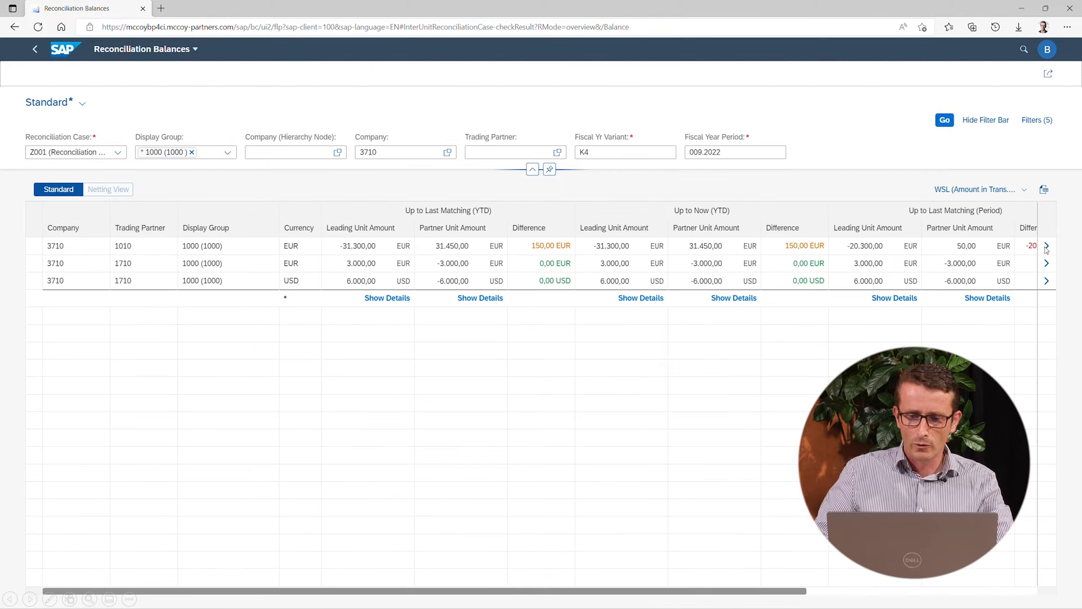
pyautogui.moveTo(676, 174)
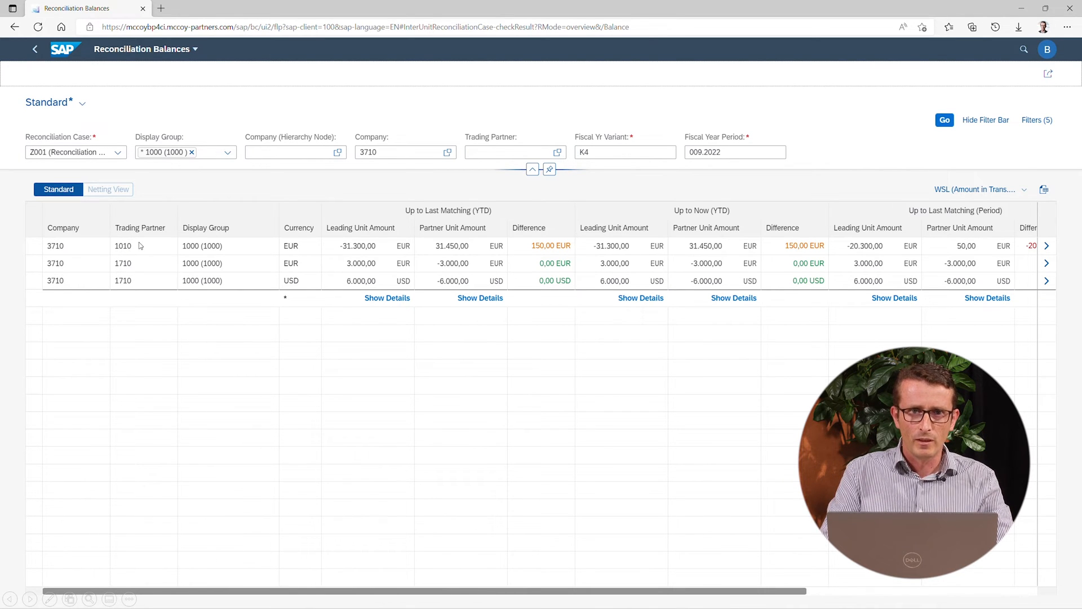
pyautogui.moveTo(138, 269)
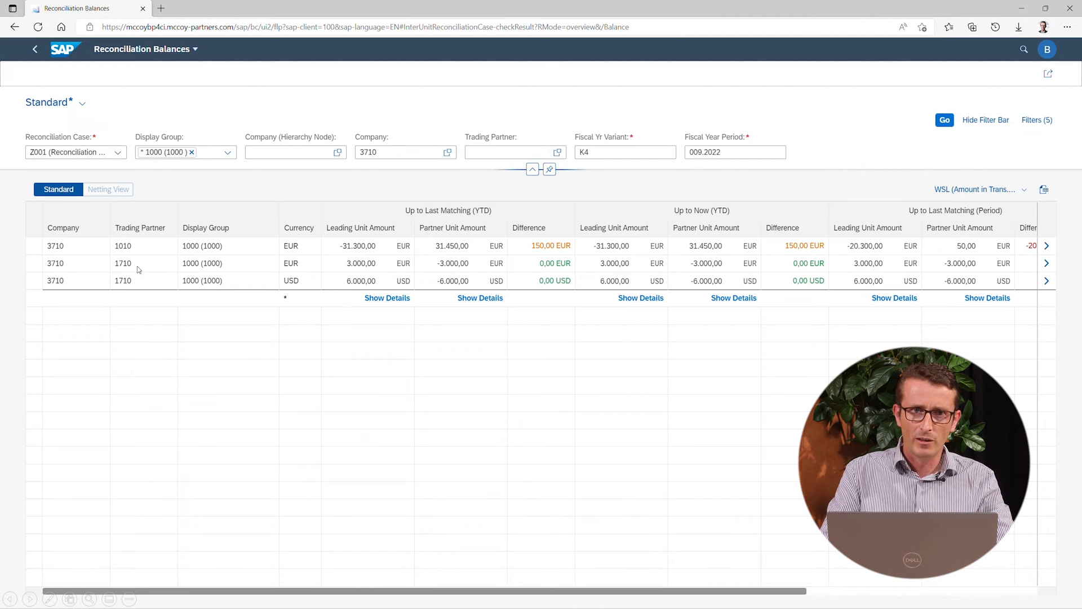
pyautogui.moveTo(211, 293)
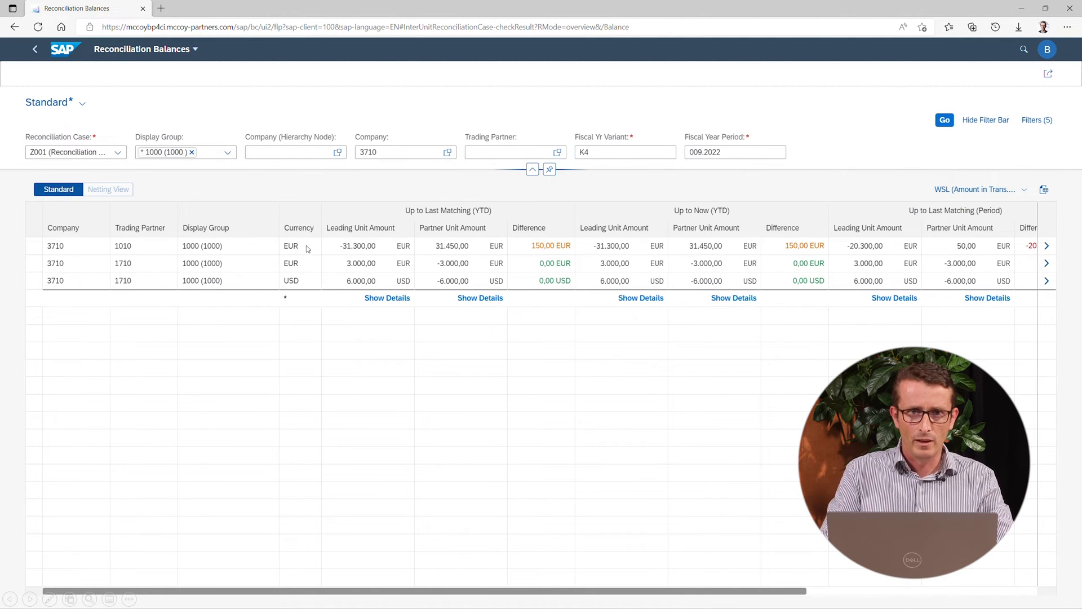
pyautogui.moveTo(283, 275)
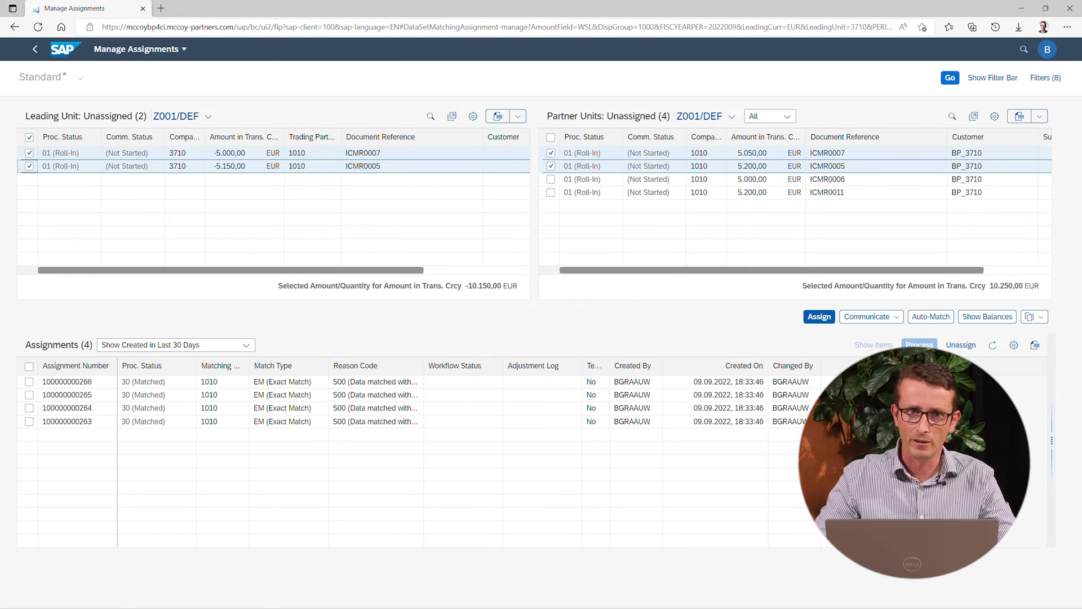
# Step: Assign invoices ICMR0007 and ICMR0005 with reason code S10 and comment 'Matched with tolerance'
pyautogui.click(818, 316)
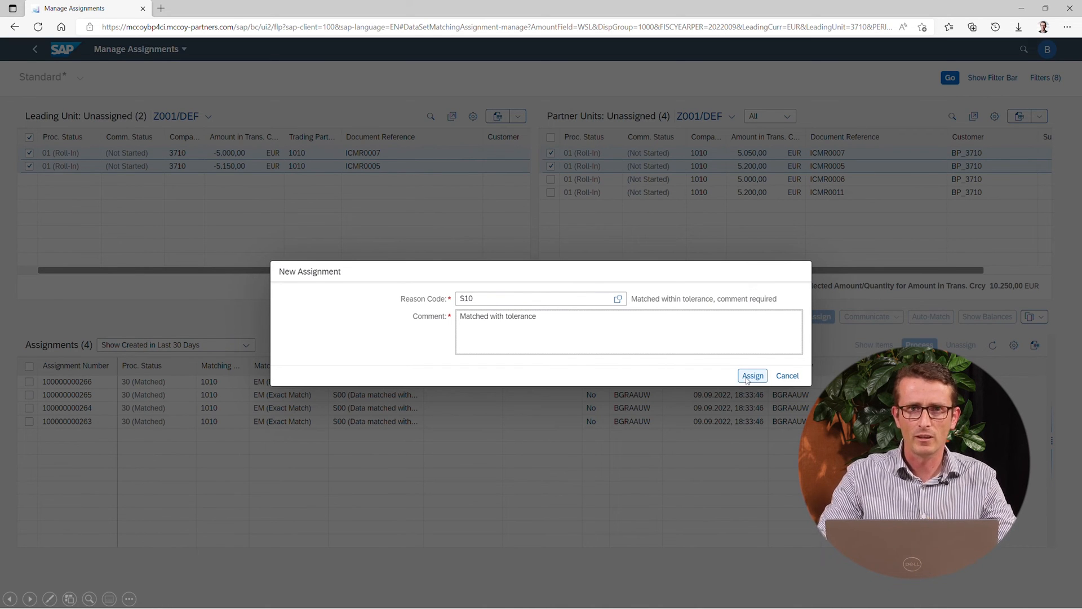
pyautogui.click(752, 375)
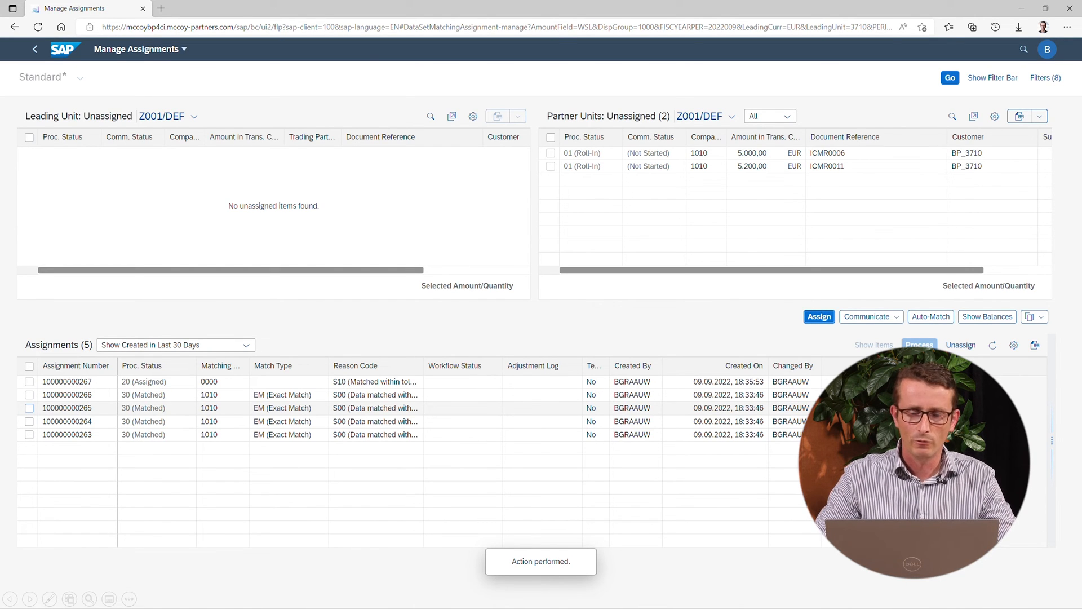
pyautogui.moveTo(565, 353)
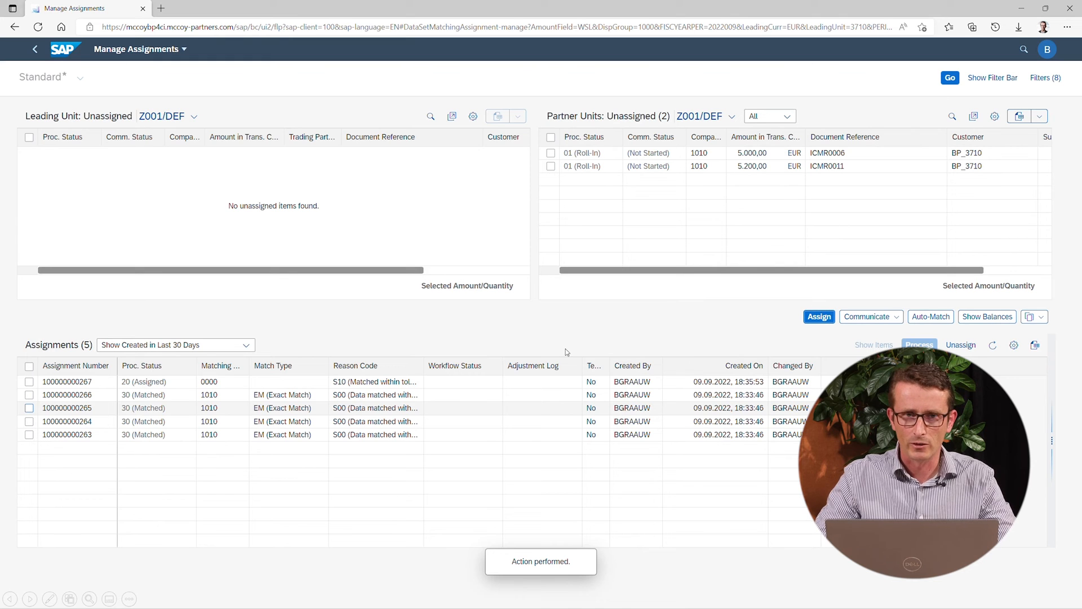
pyautogui.moveTo(497, 392)
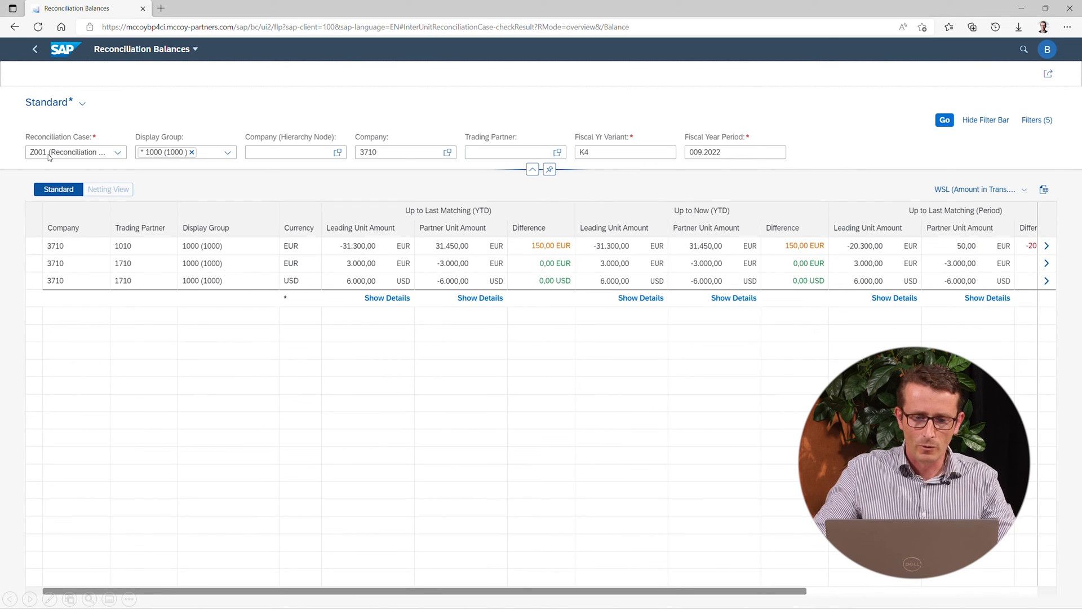
pyautogui.moveTo(412, 269)
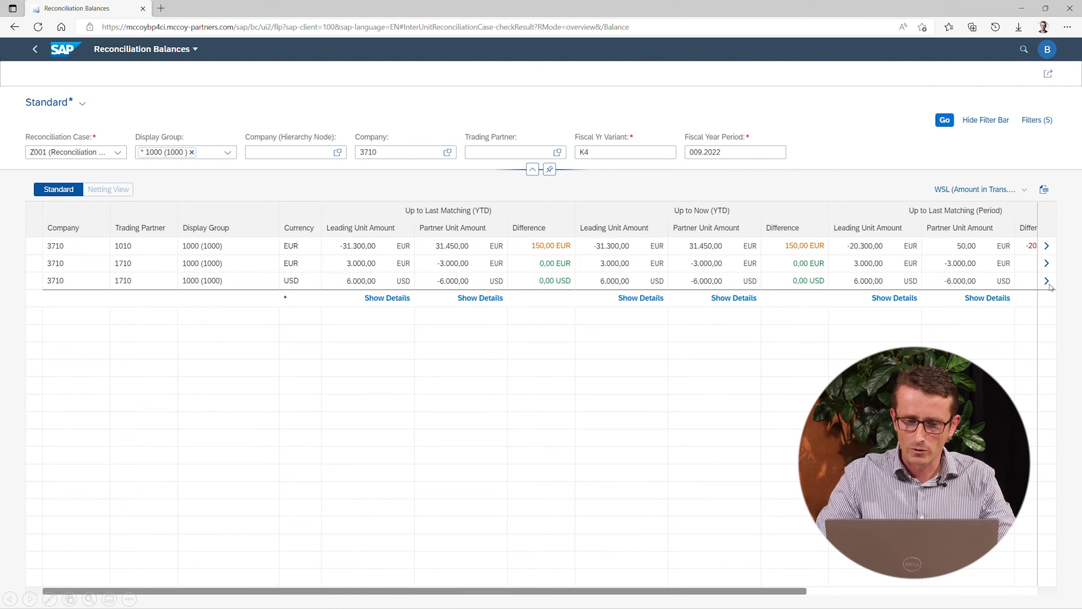
# Step: Show Manage Assignments for the 3710–1710 USD balance with one exact-match assignment
pyautogui.click(1045, 280)
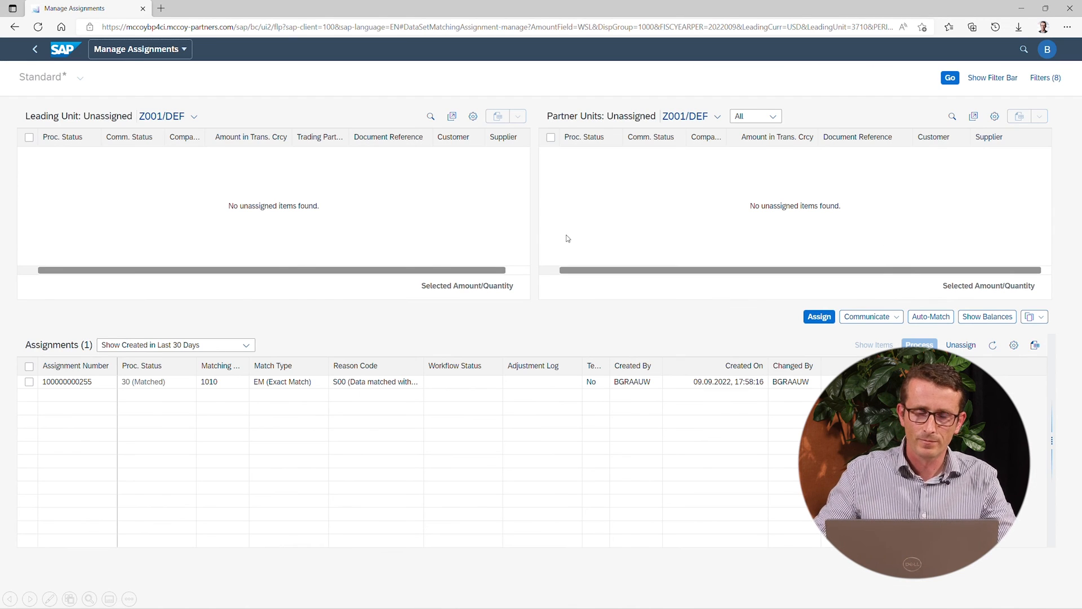
pyautogui.moveTo(202, 190)
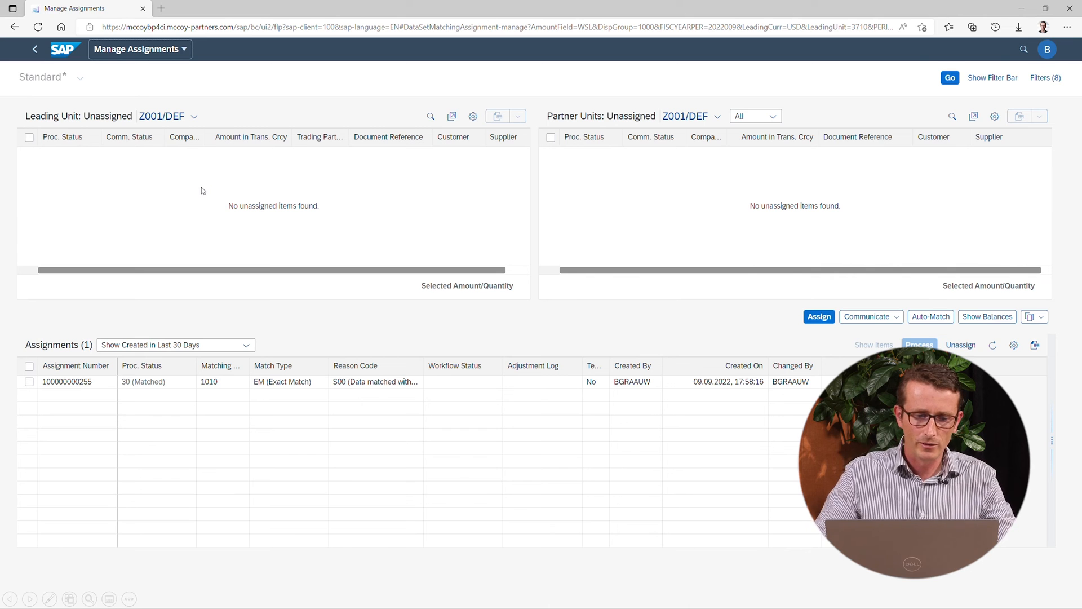
pyautogui.moveTo(127, 176)
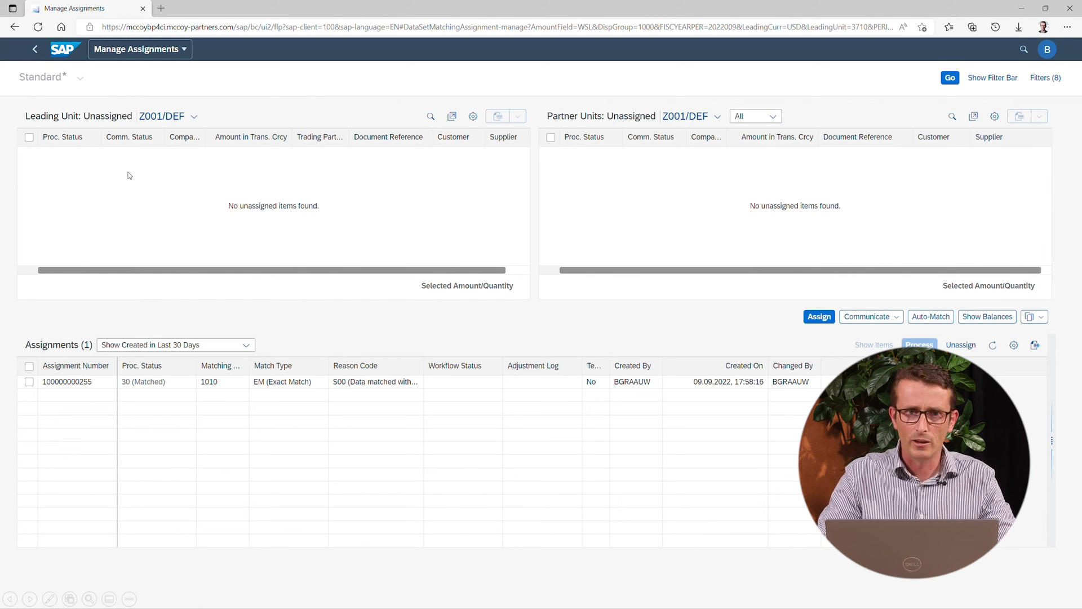
pyautogui.moveTo(468, 319)
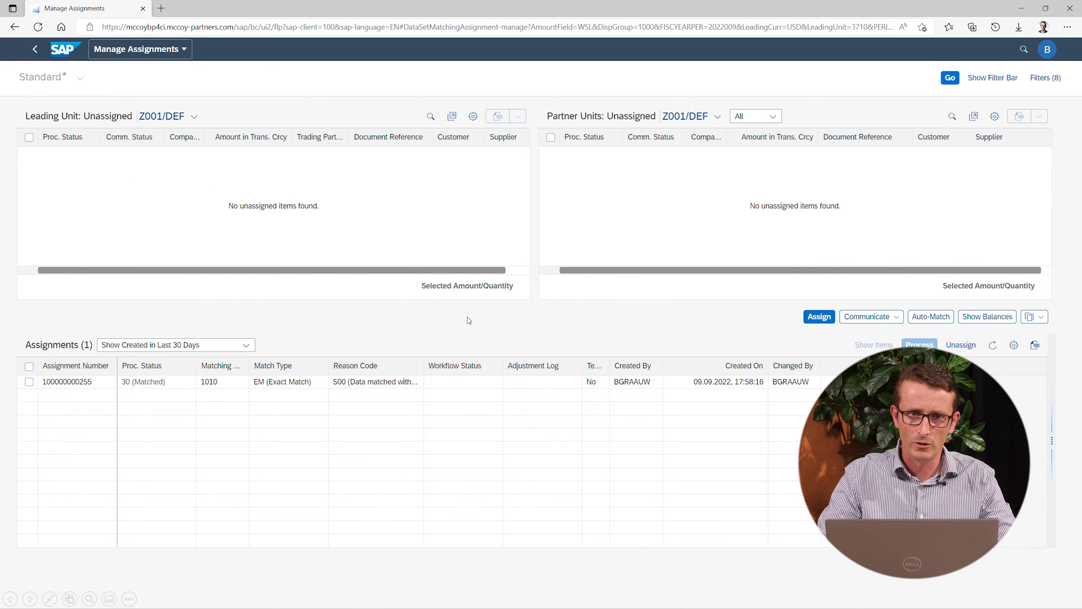
pyautogui.moveTo(101, 394)
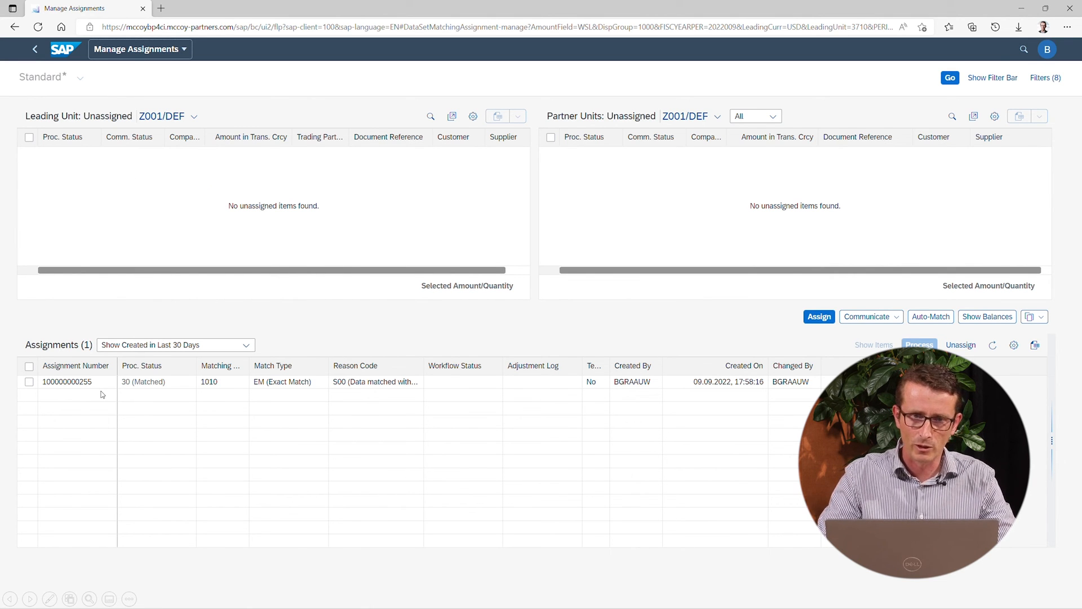